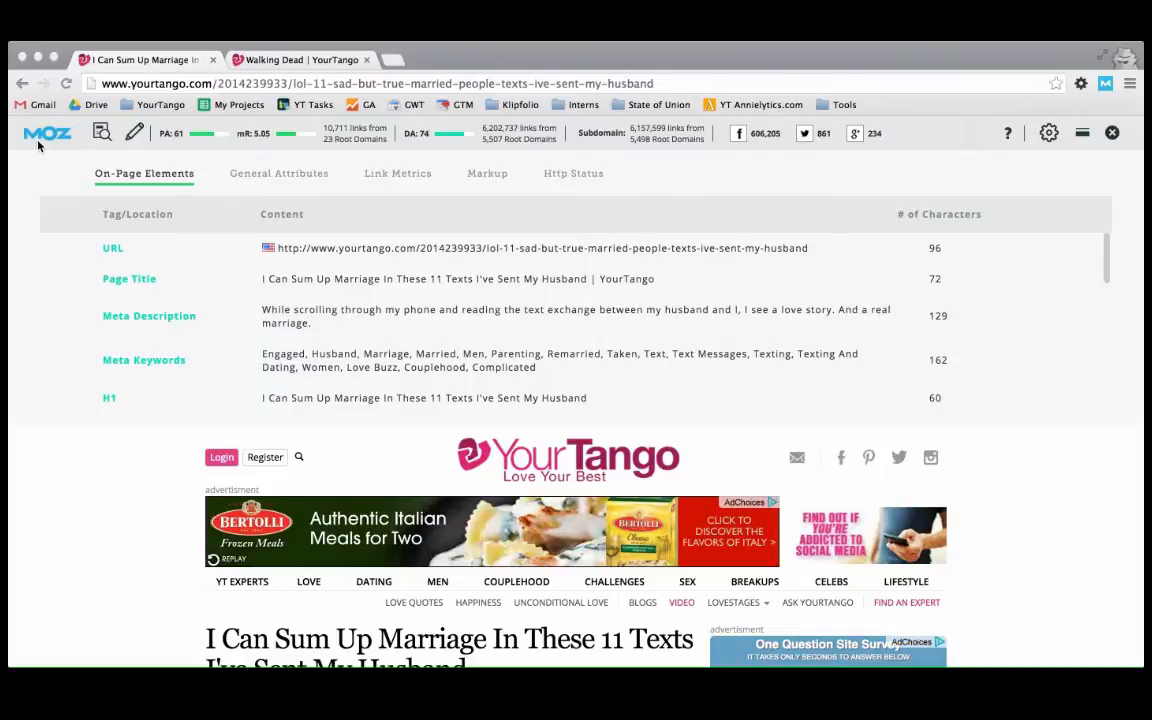
mouse_move(1105, 113)
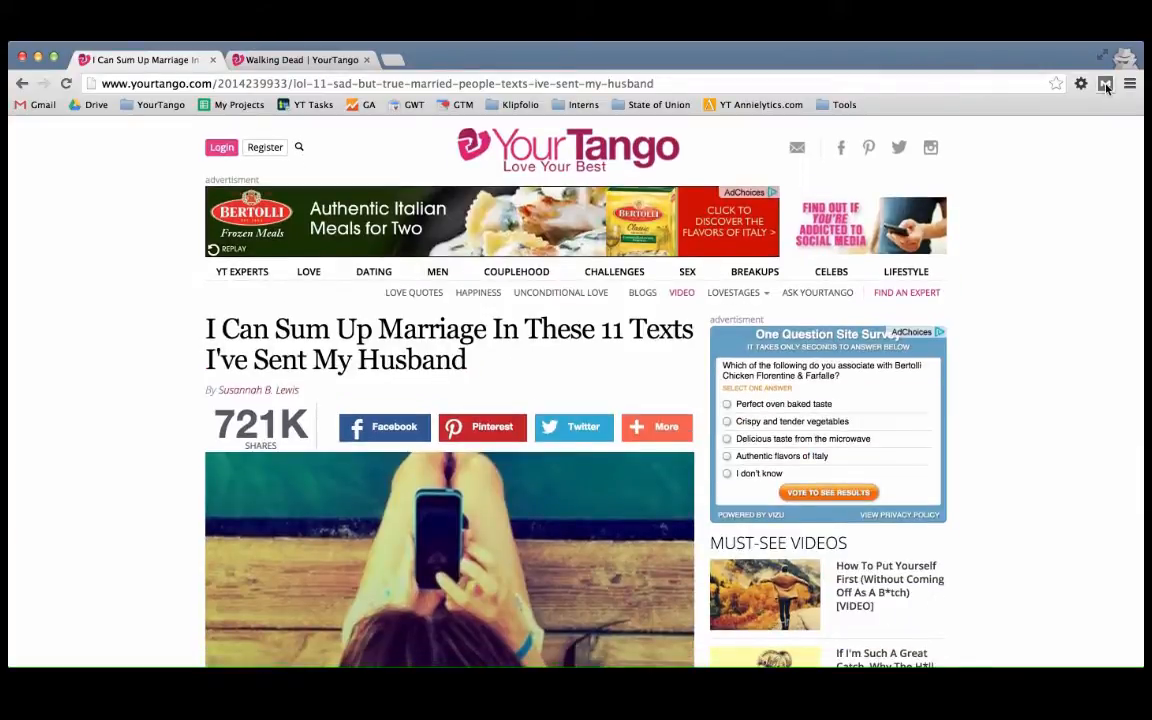
mouse_move(1106, 84)
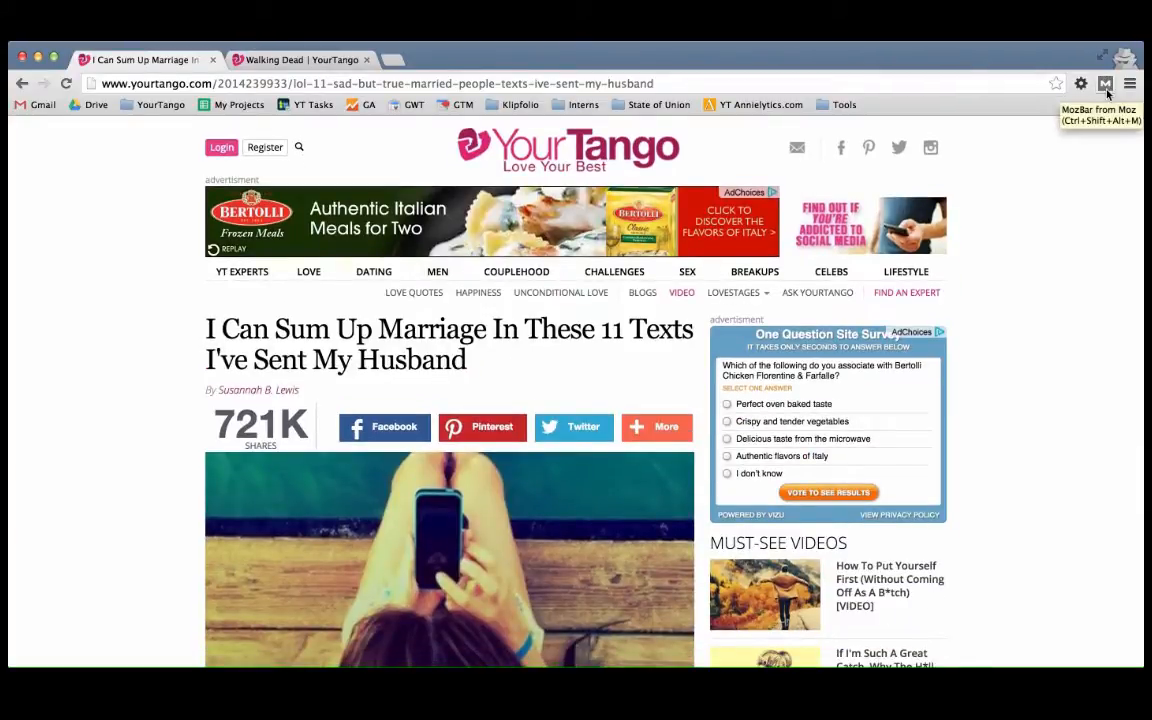
Re-enable MozBar to show page authority, domain authority, link counts and social metrics.
left_click(1105, 83)
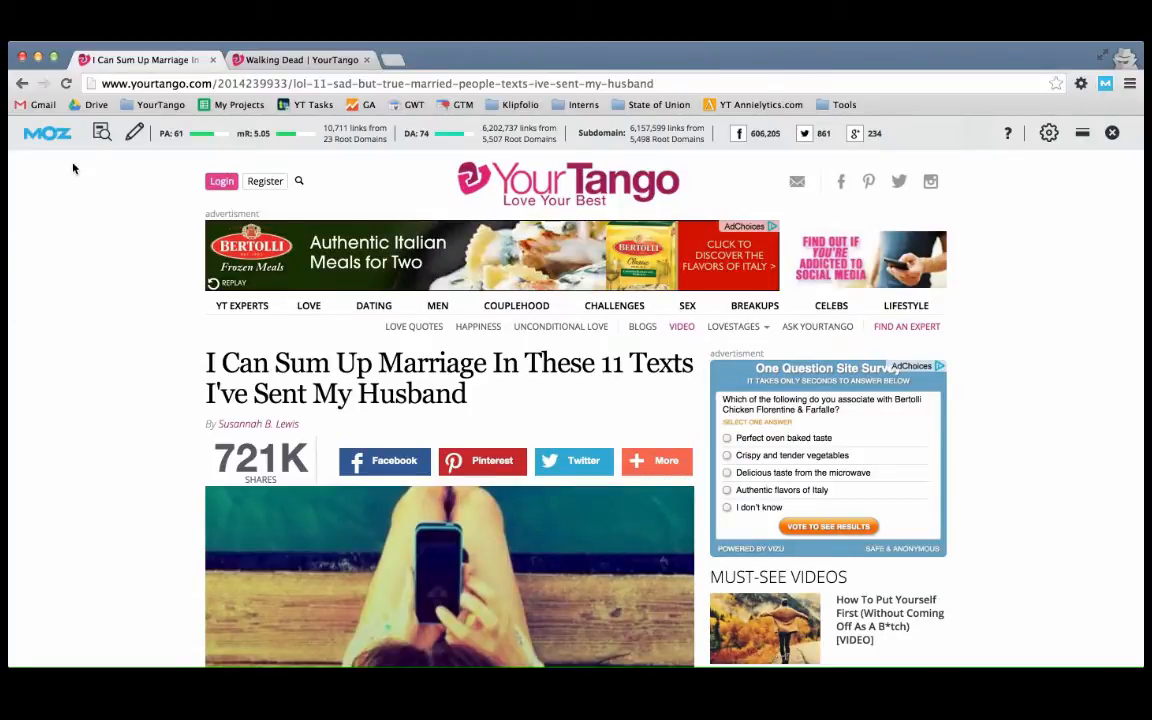
mouse_move(101, 132)
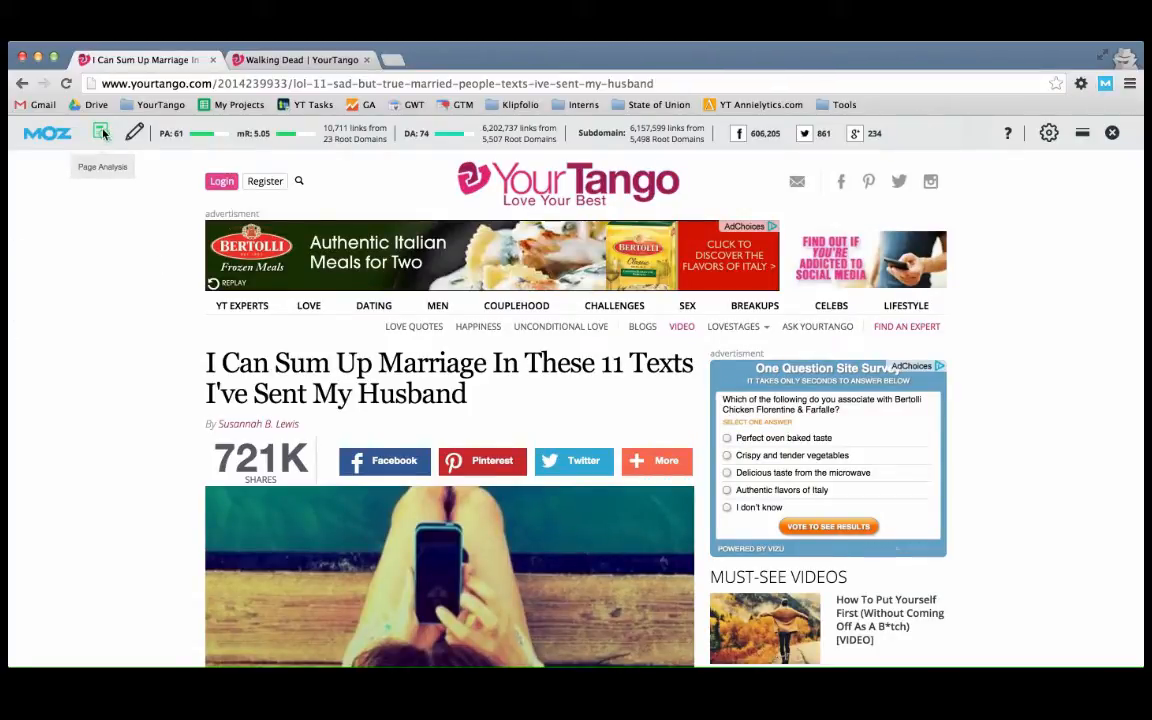
Reopen page analysis and scroll the URL, title, meta description, keywords, H1 and alt text.
left_click(101, 133)
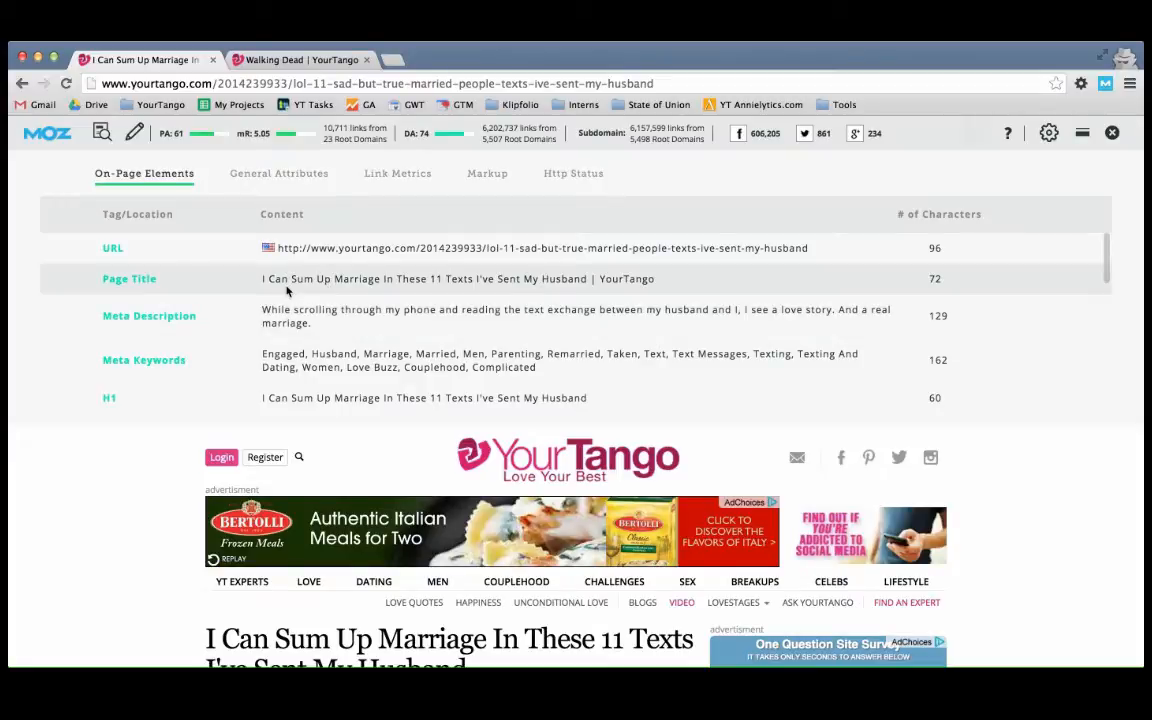
scroll("down", 3)
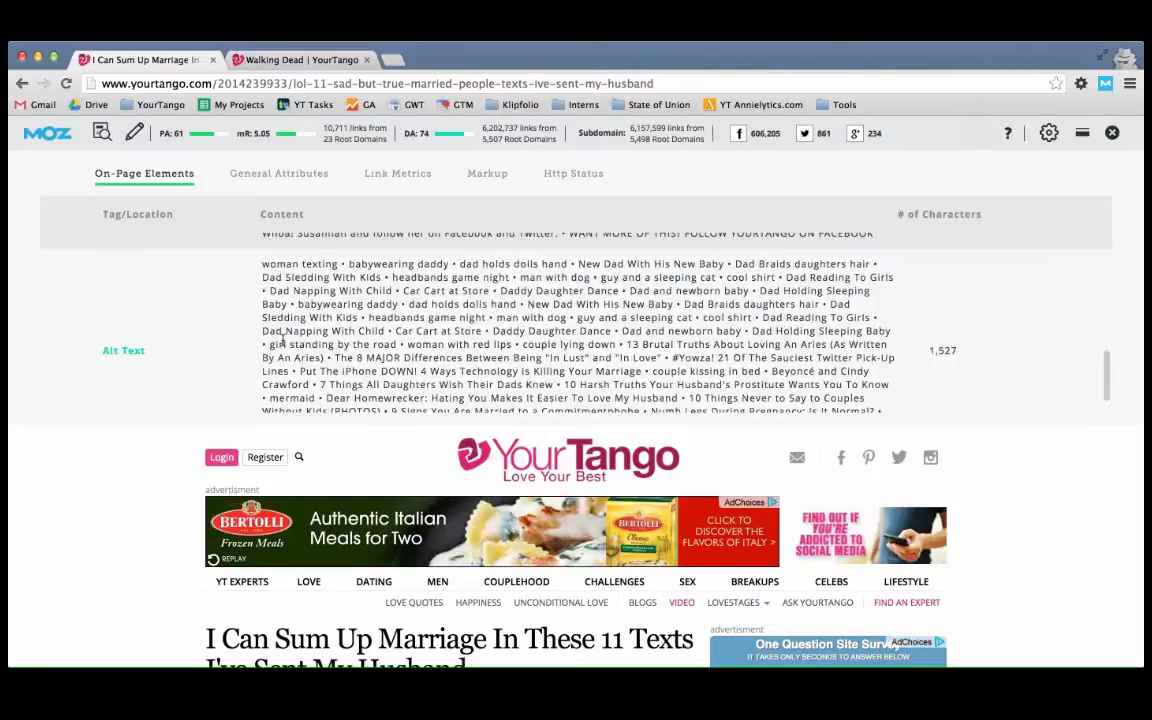
scroll("down", 3)
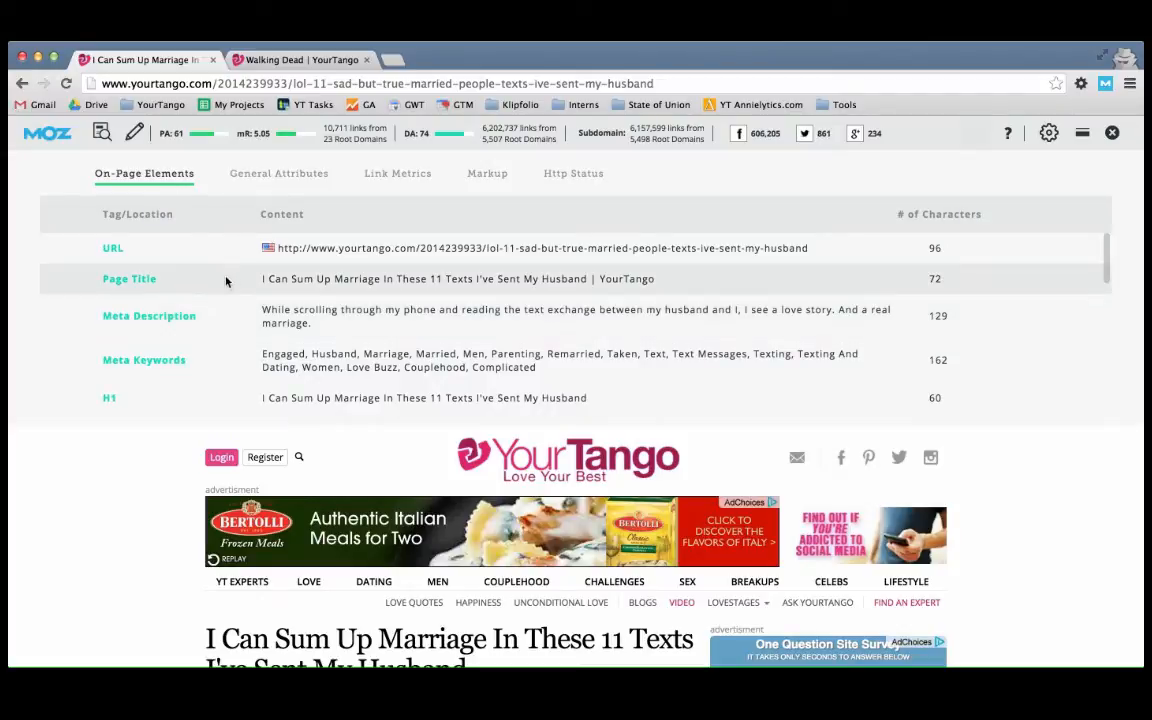
mouse_move(223, 315)
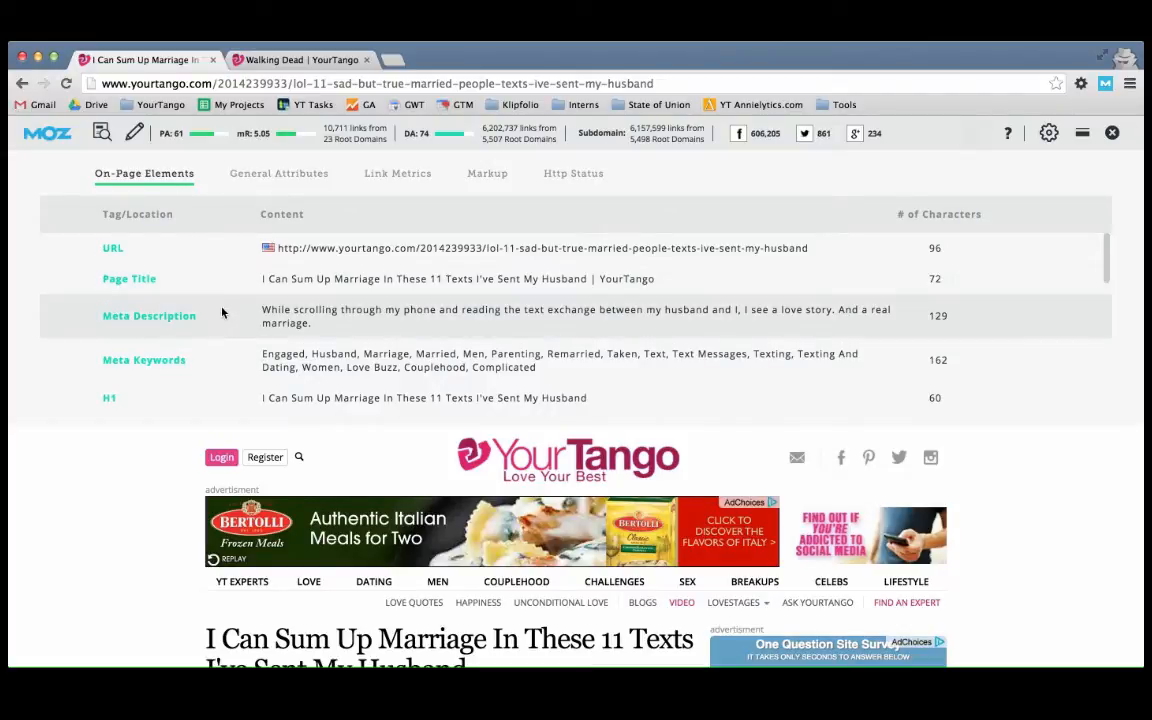
Show meta robots, canonical URL, load time, Google cache URL, IP address and country.
left_click(278, 173)
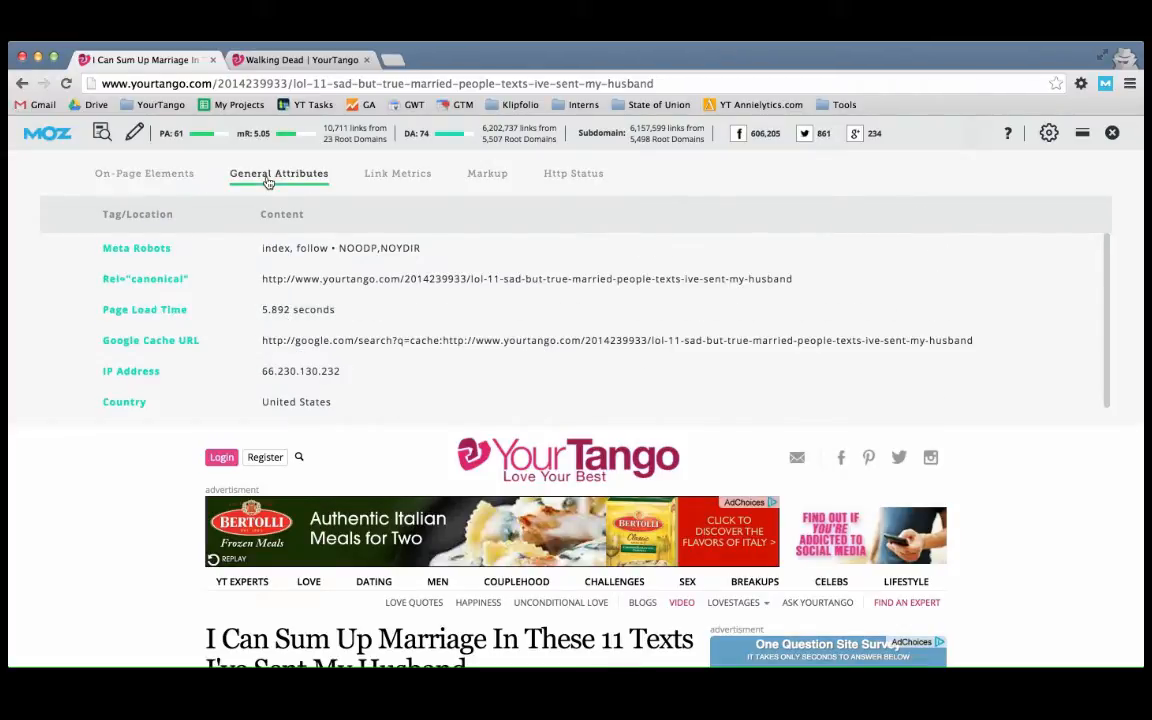
mouse_move(252, 165)
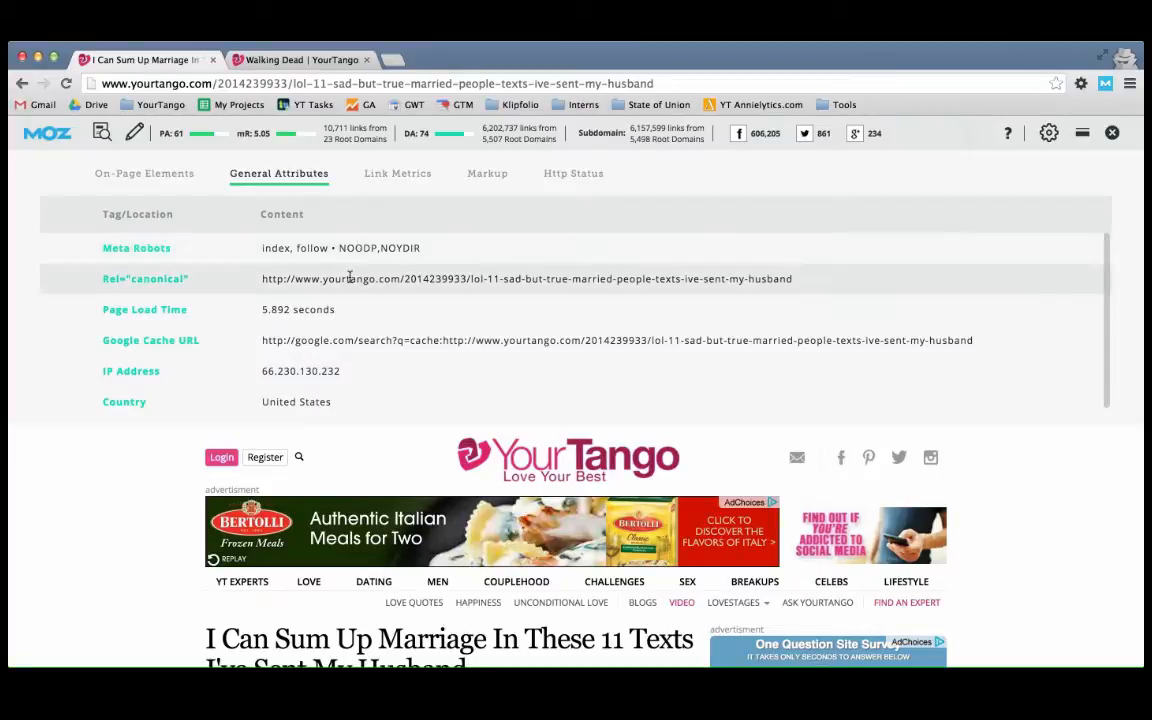
mouse_move(325, 295)
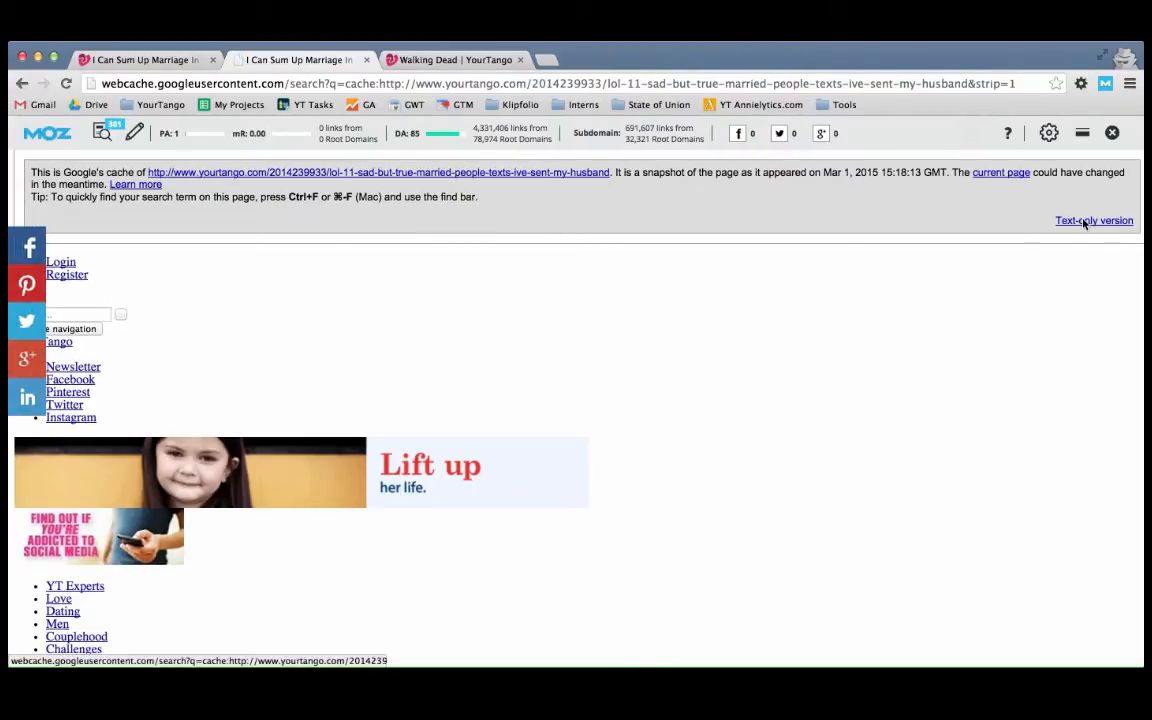
Scroll through the text-only cached copy of the YourTango article.
scroll("down", 3)
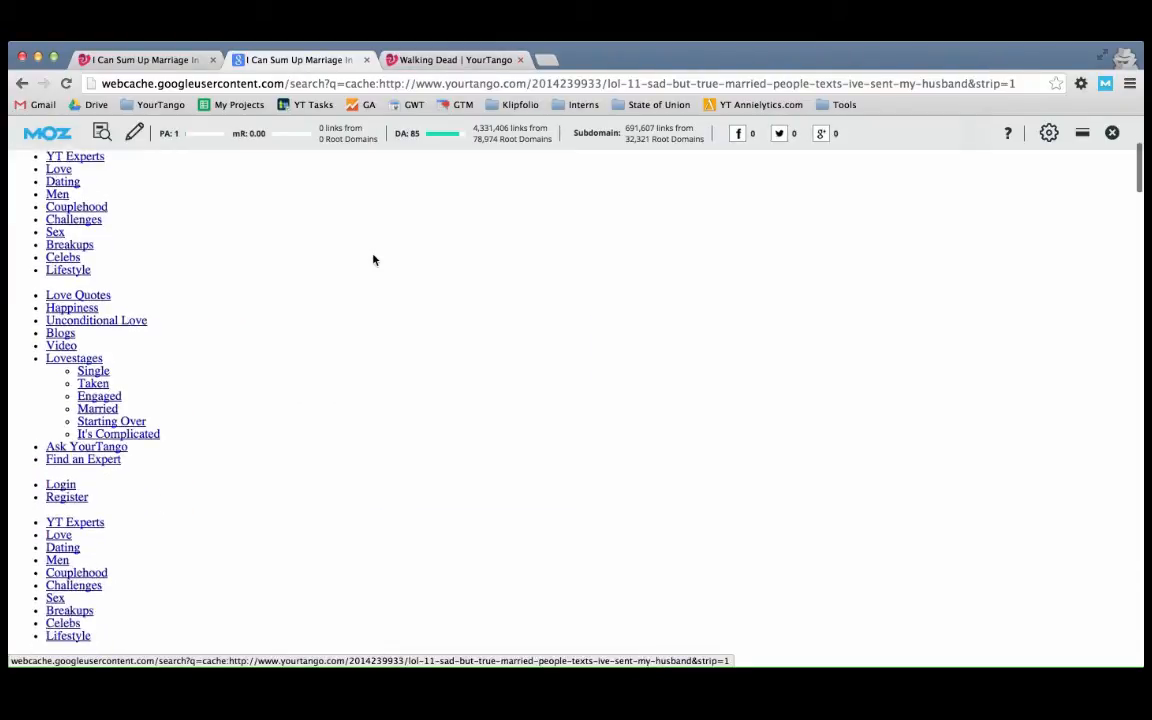
scroll("down", 3)
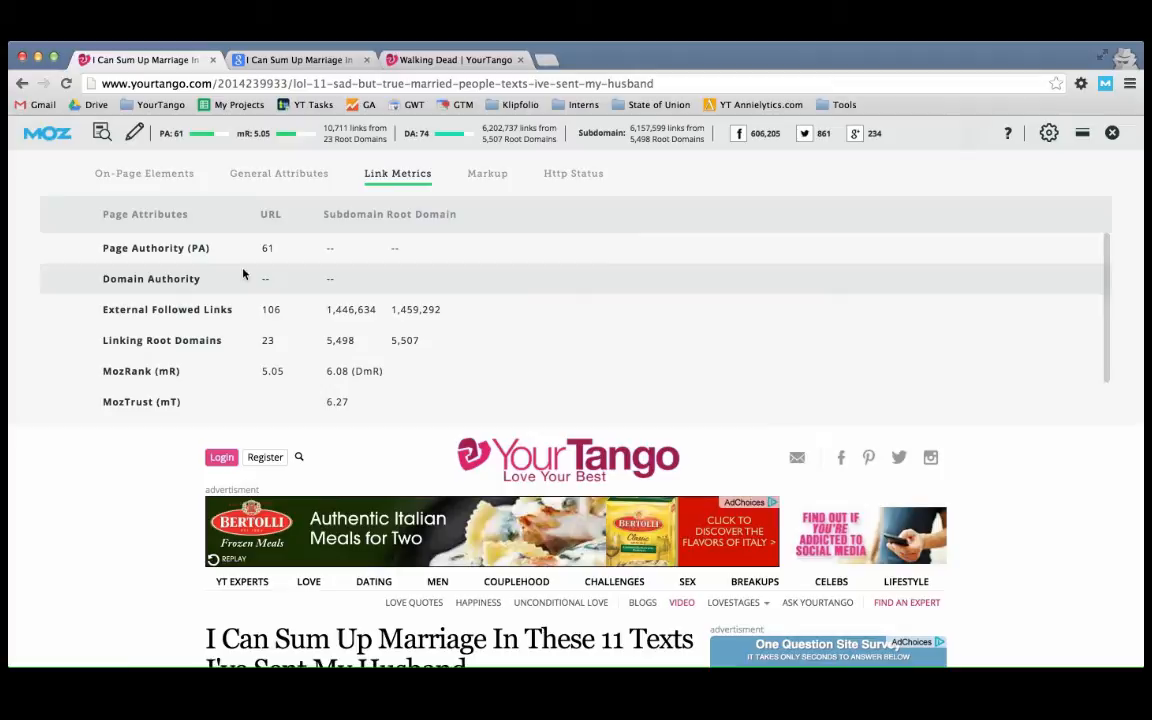
Check the markup results: Open Graph Protocol found, Google Authorship not found.
left_click(487, 173)
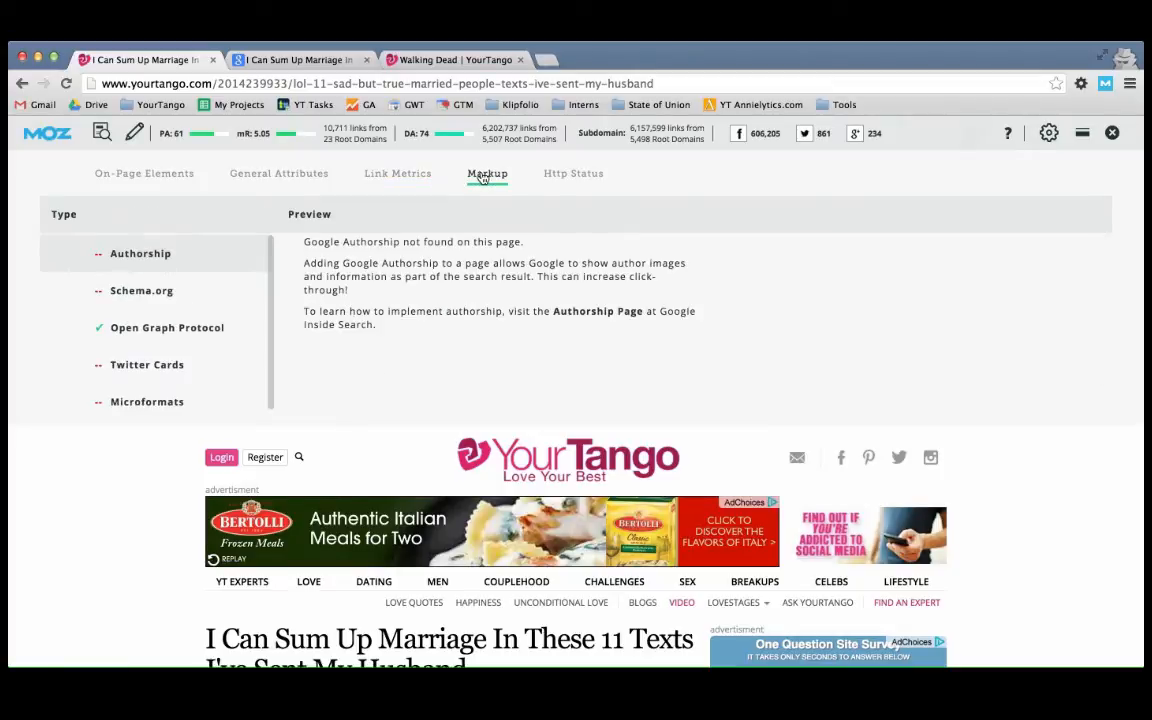
left_click(487, 173)
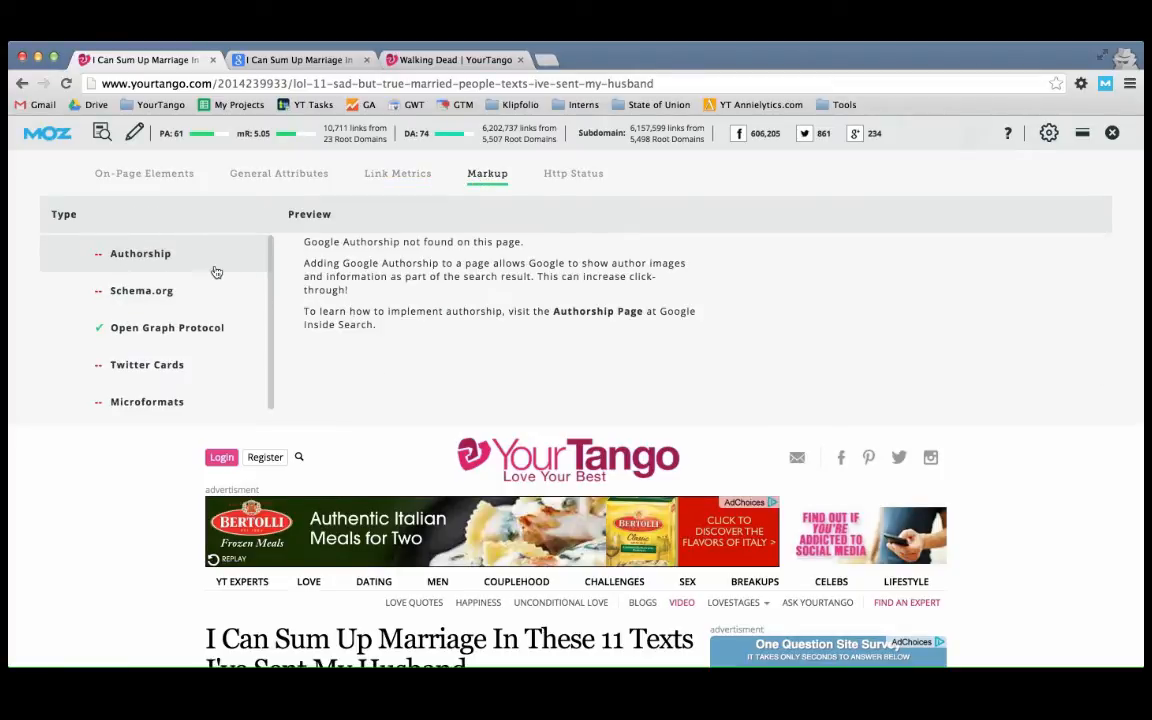
mouse_move(147, 364)
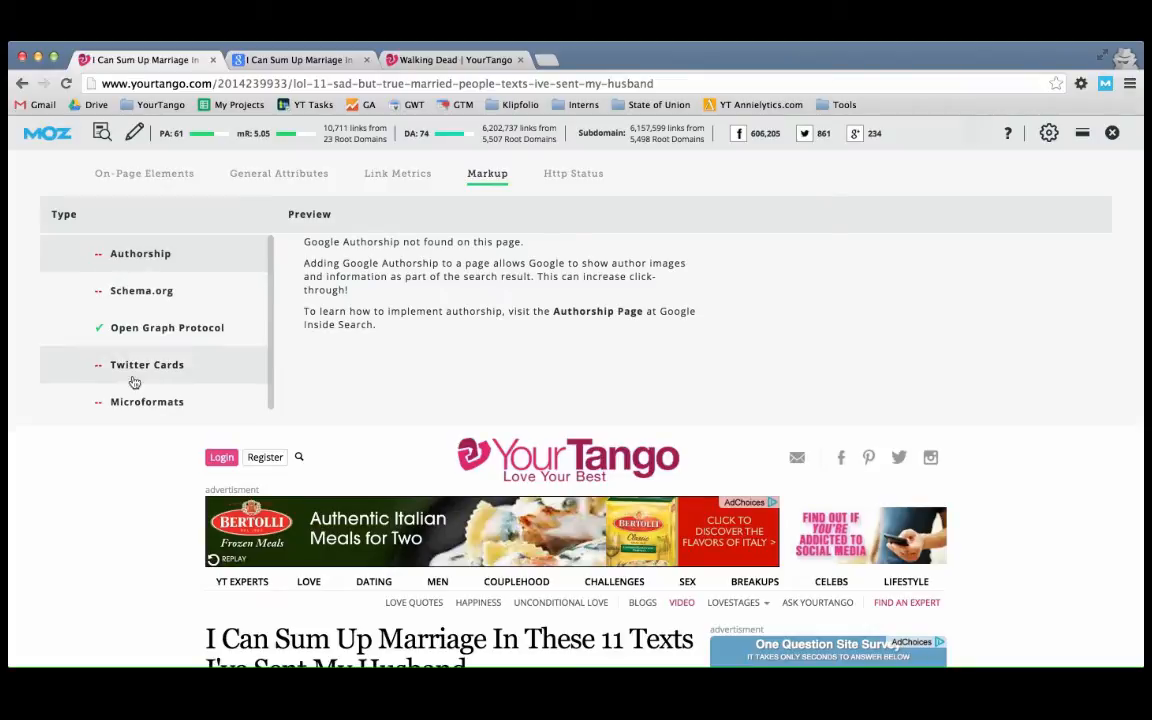
mouse_move(141, 392)
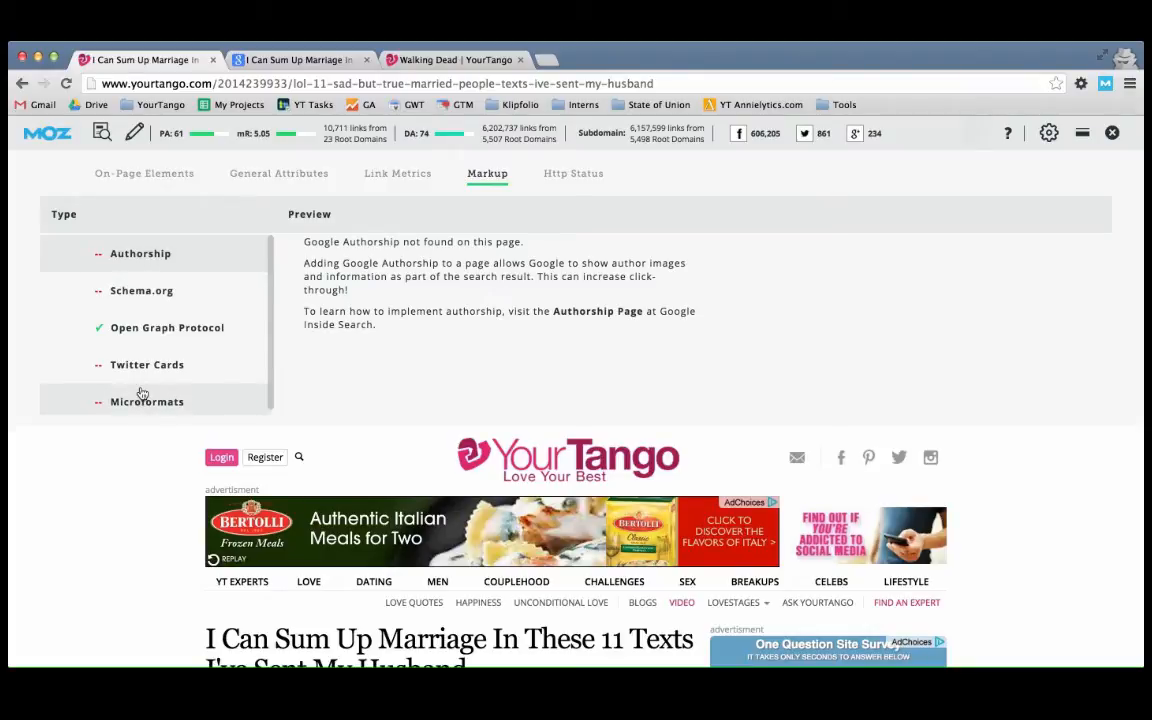
mouse_move(127, 356)
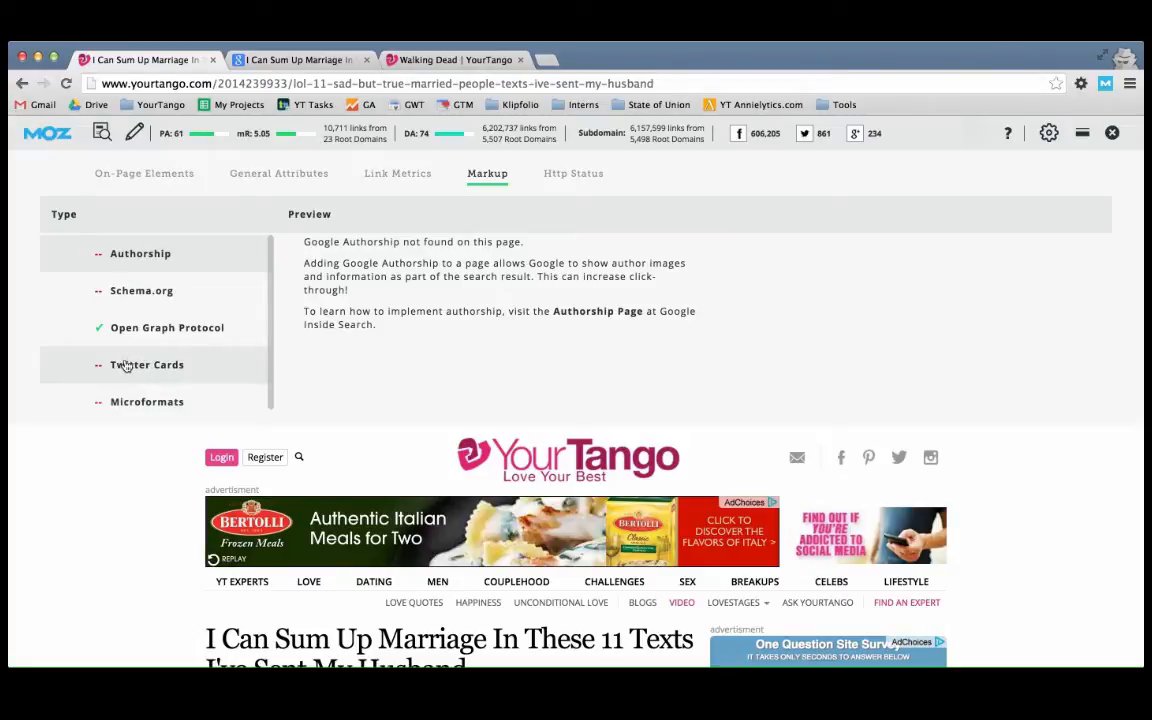
mouse_move(167, 327)
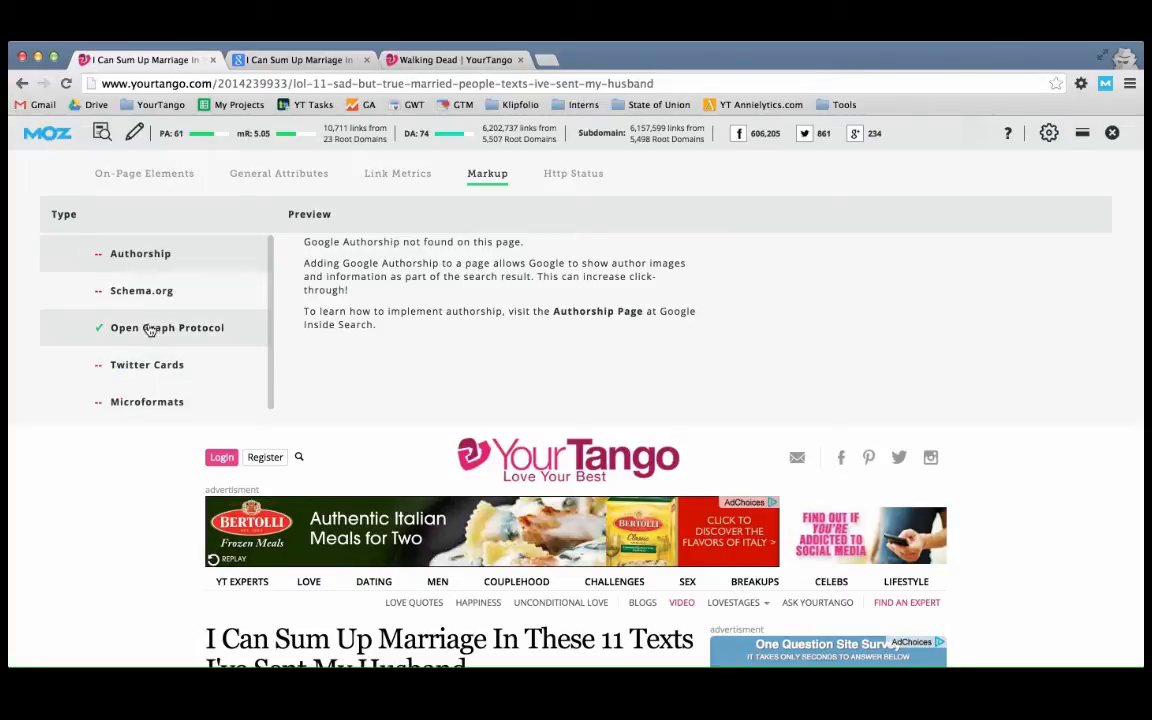
Review the article's OG tags and share preview in Facebook's debugger, then confirm HTTP 200 OK.
left_click(167, 327)
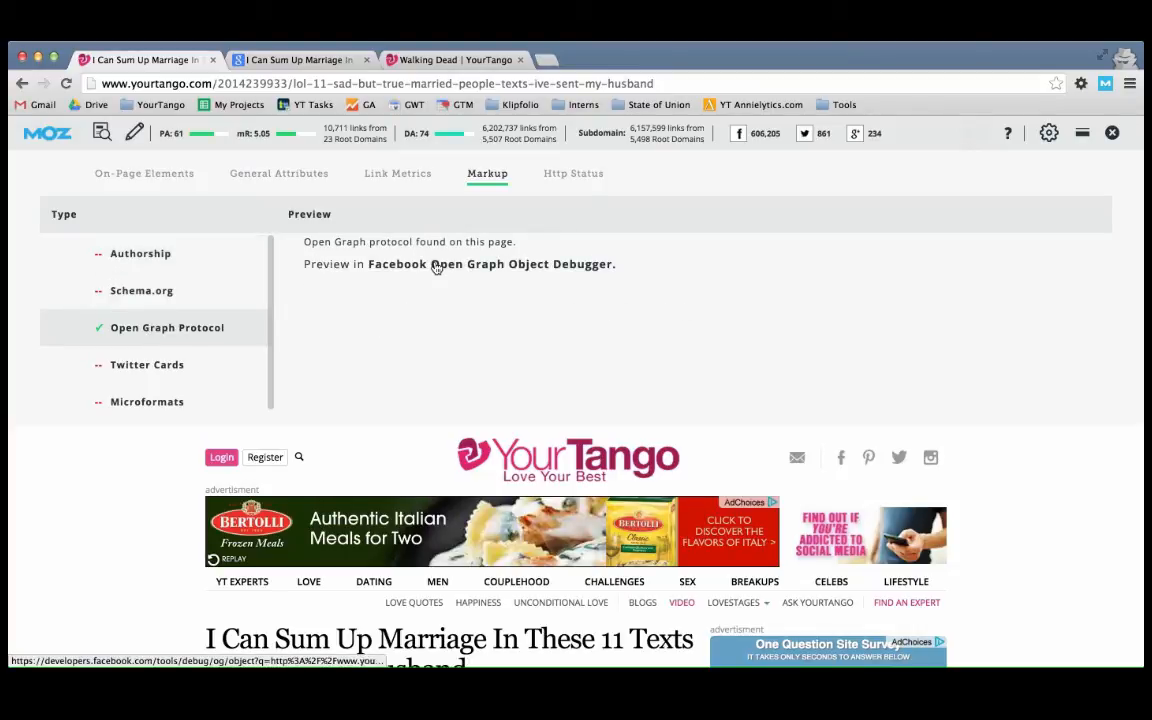
left_click(491, 264)
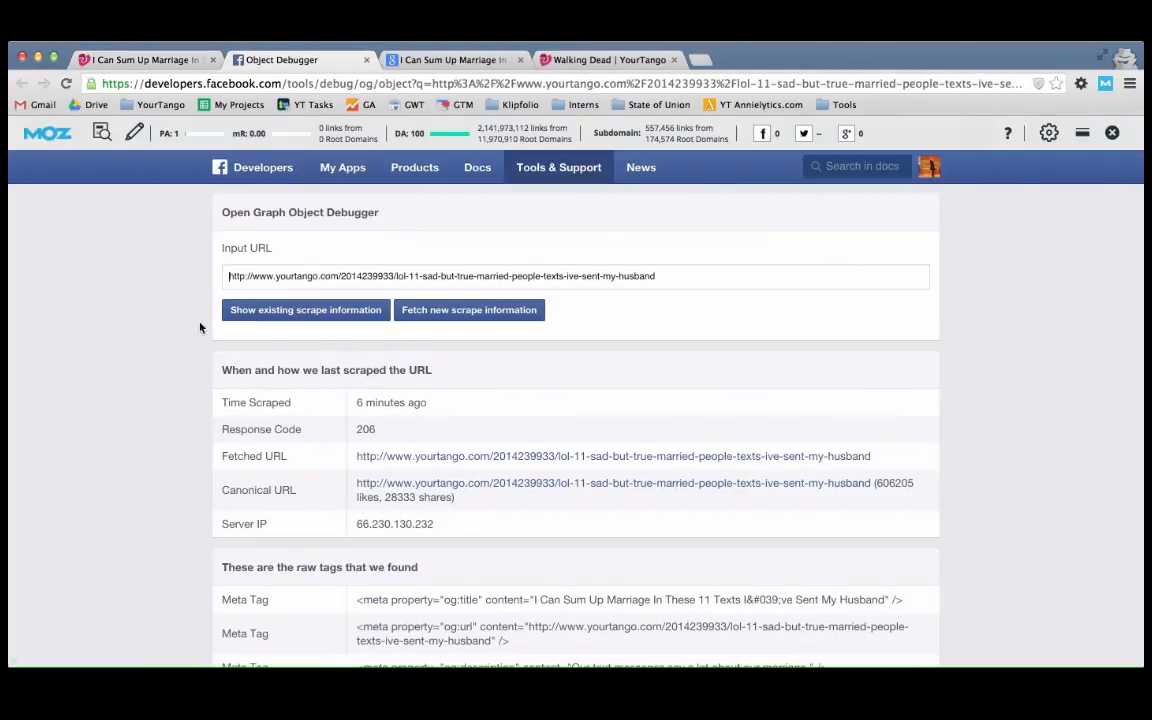
scroll("down", 3)
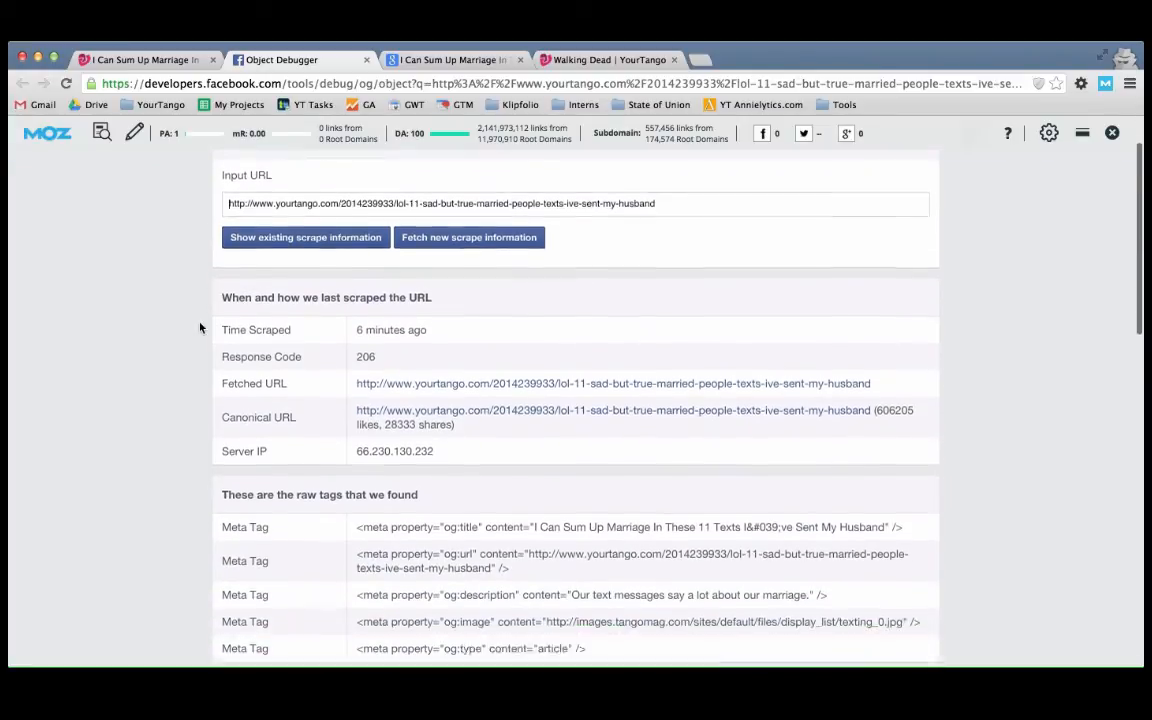
scroll("down", 3)
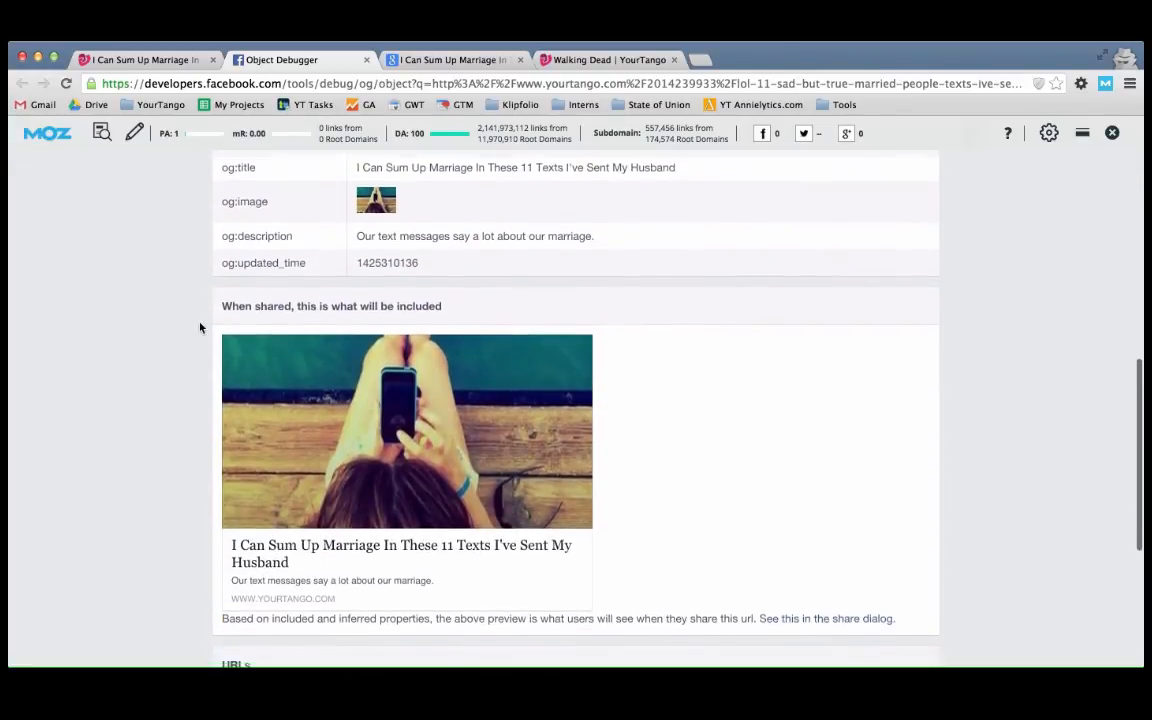
scroll("down", 3)
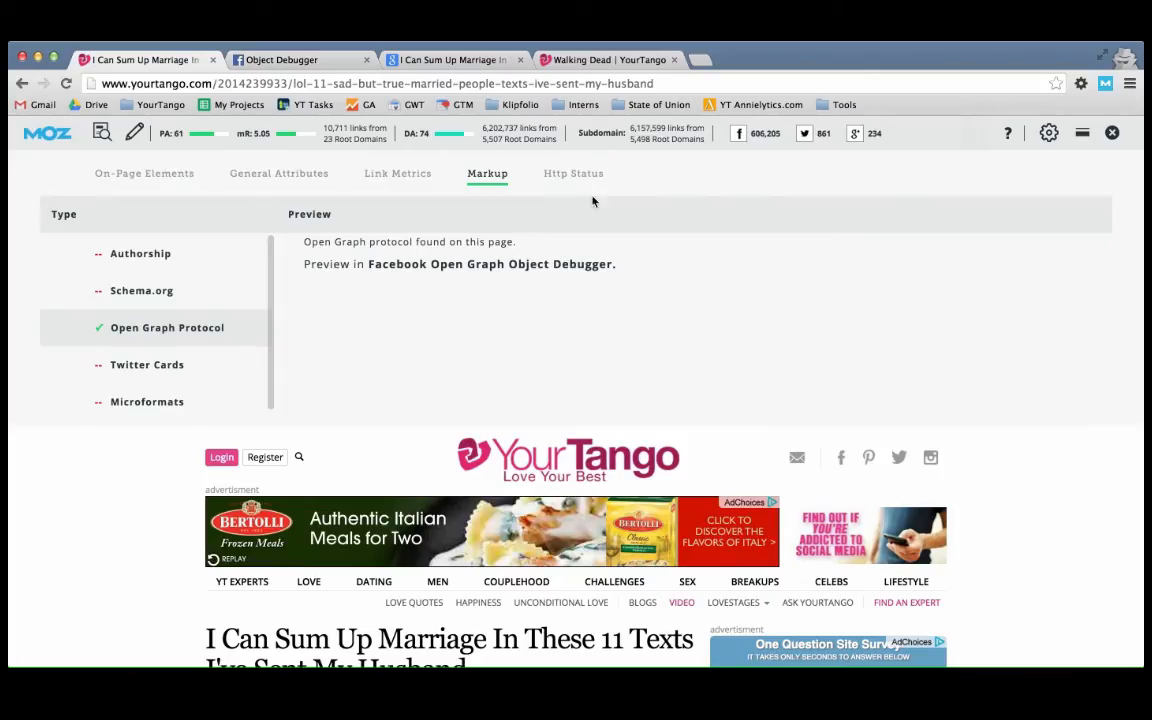
left_click(573, 173)
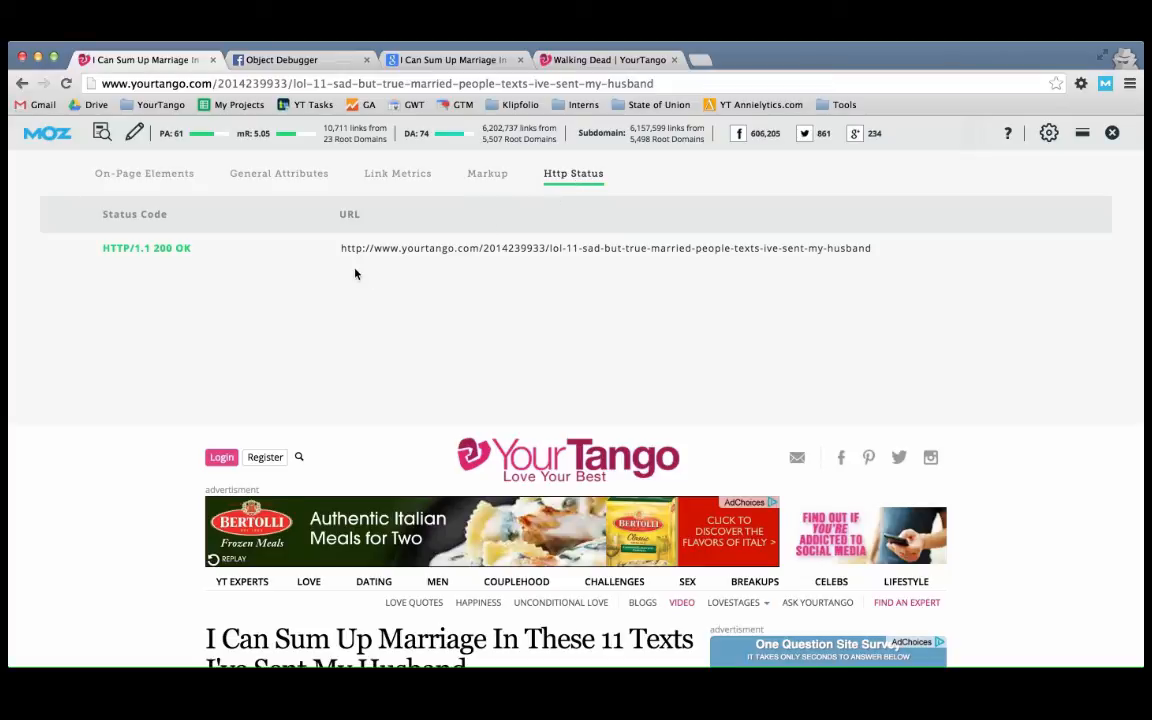